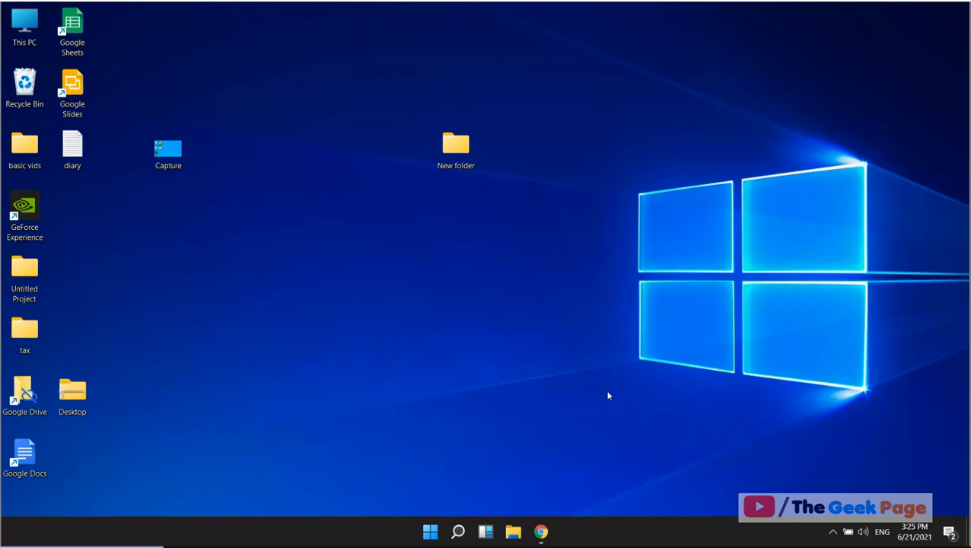
pyautogui.moveTo(456, 532)
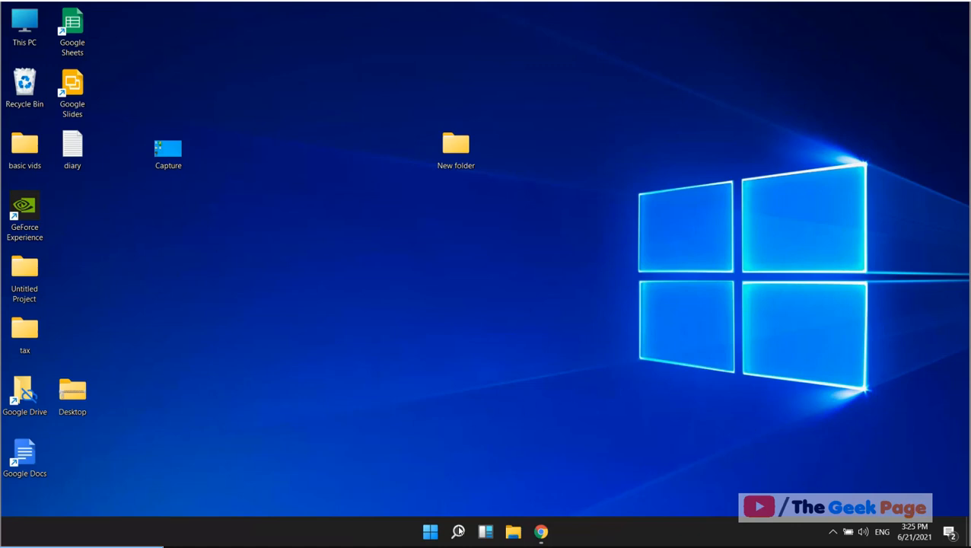
# - Search Windows for "dynamic lock" to surface the Dynamic lock system setting
pyautogui.write('d')
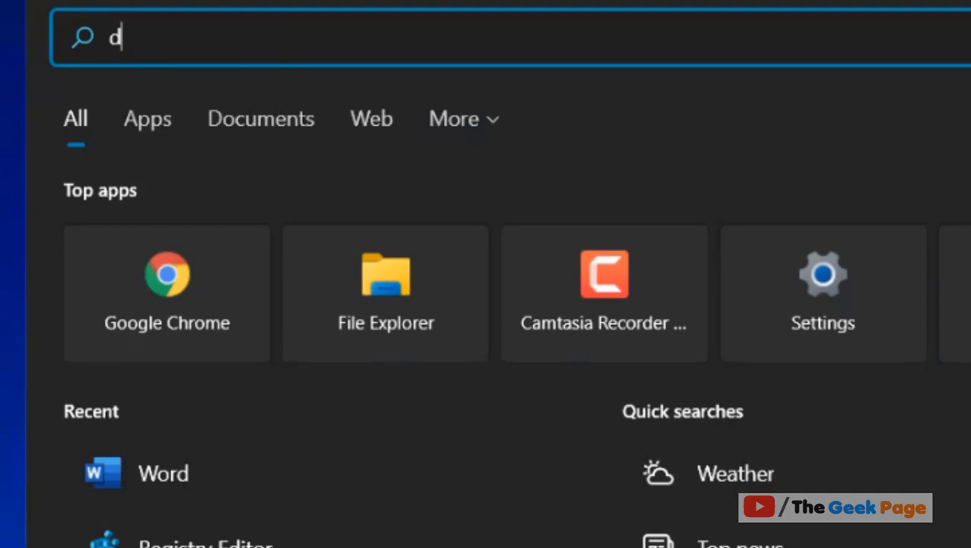
pyautogui.write('ynamic lock')
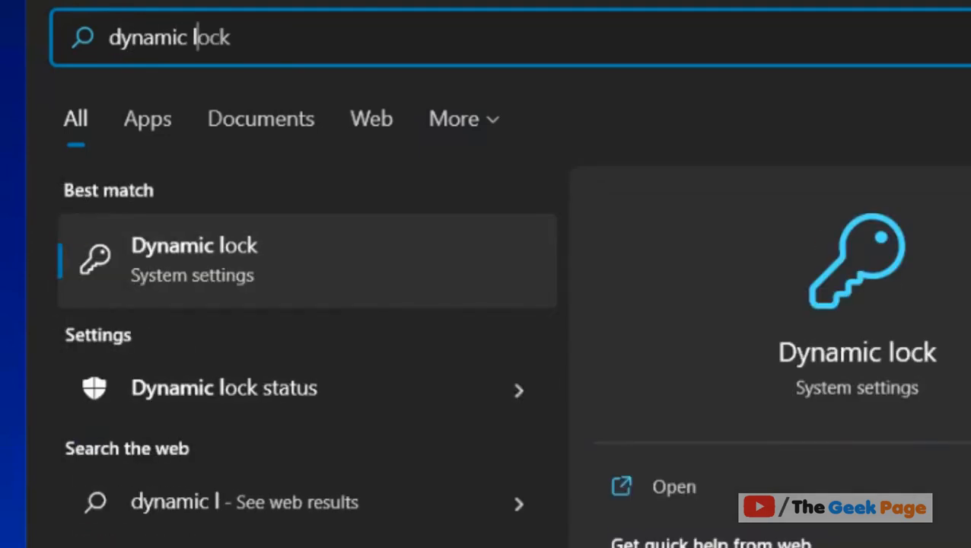
pyautogui.moveTo(220, 290)
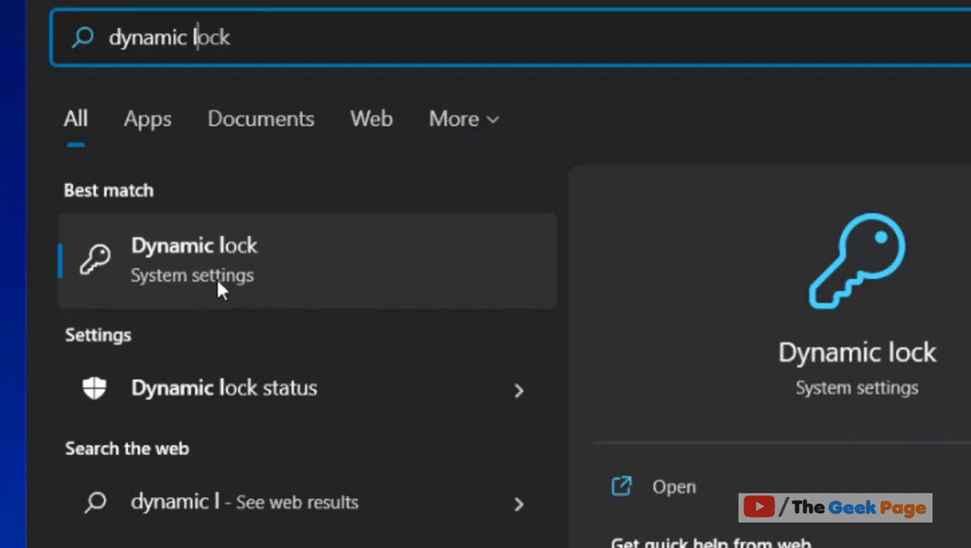
# - Enable 'Allow Windows to automatically lock your device' under Dynamic lock in Sign-in options
pyautogui.click(193, 259)
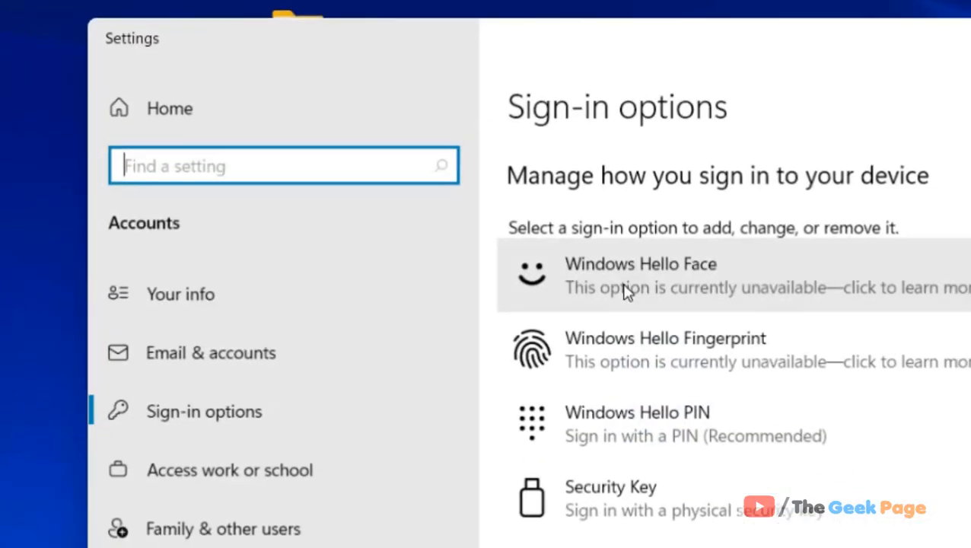
pyautogui.scroll(-3)
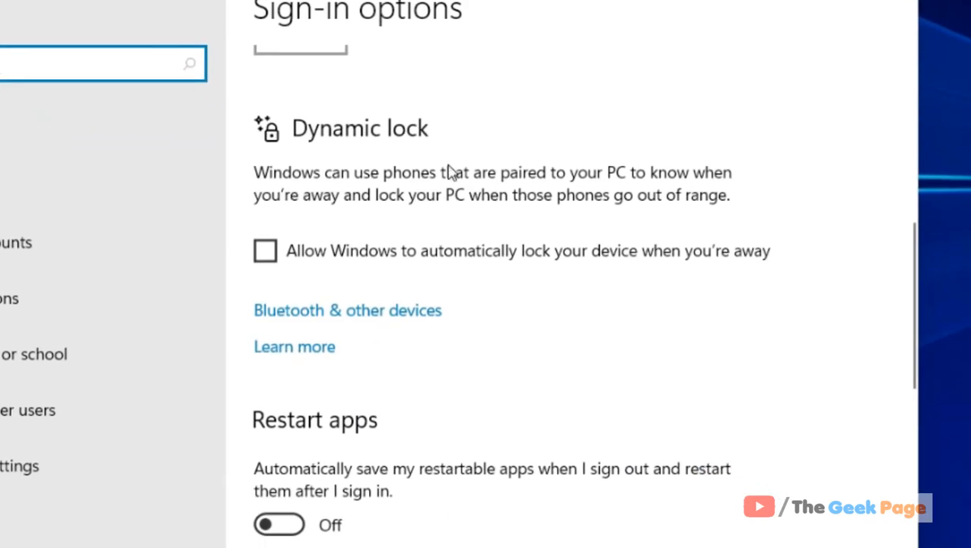
pyautogui.click(265, 250)
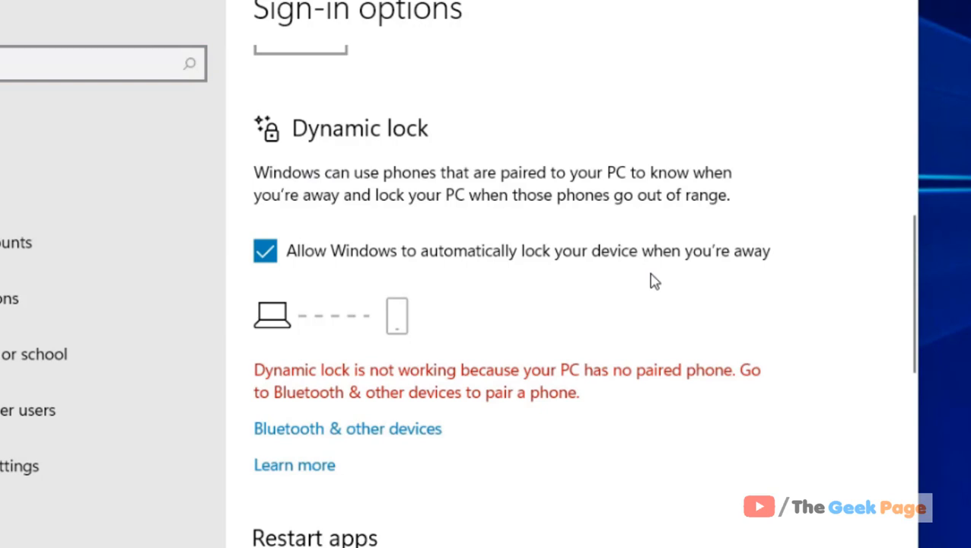
pyautogui.moveTo(547, 367)
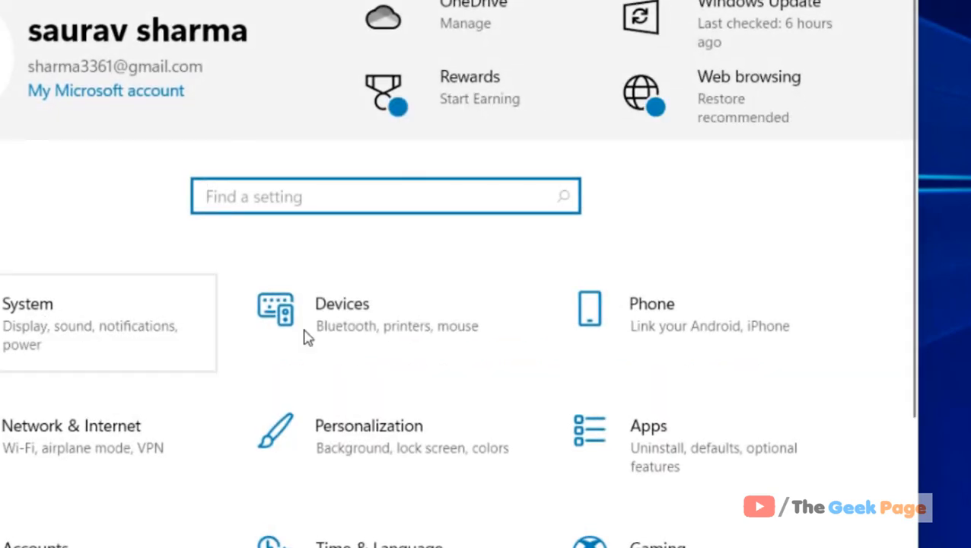
# - Pair the discovered iPhone over Bluetooth from Devices, confirming the matching PIN
pyautogui.click(341, 313)
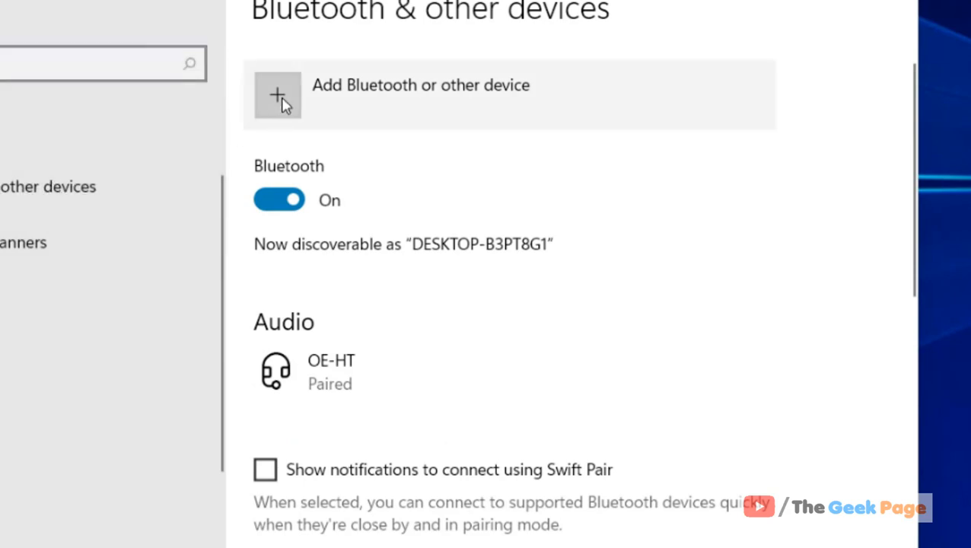
pyautogui.click(277, 94)
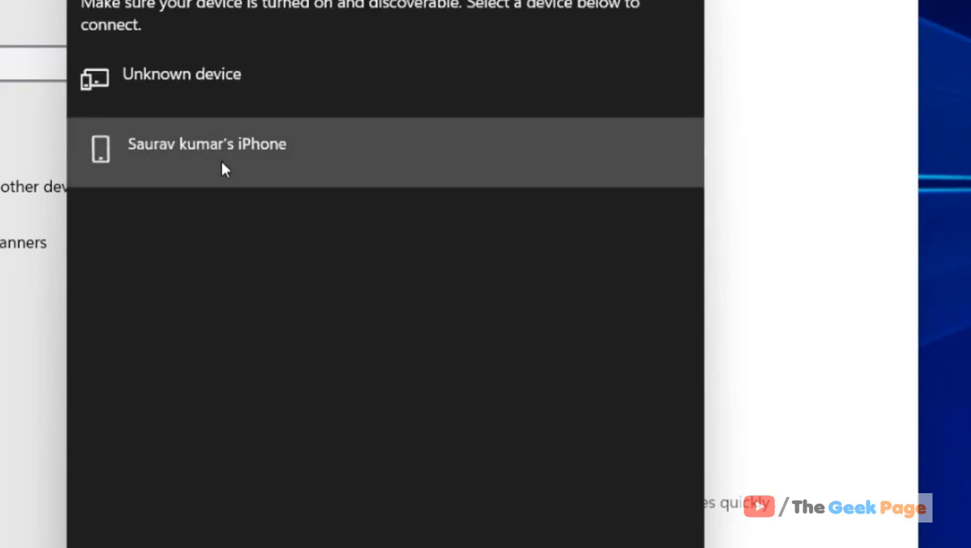
pyautogui.click(207, 143)
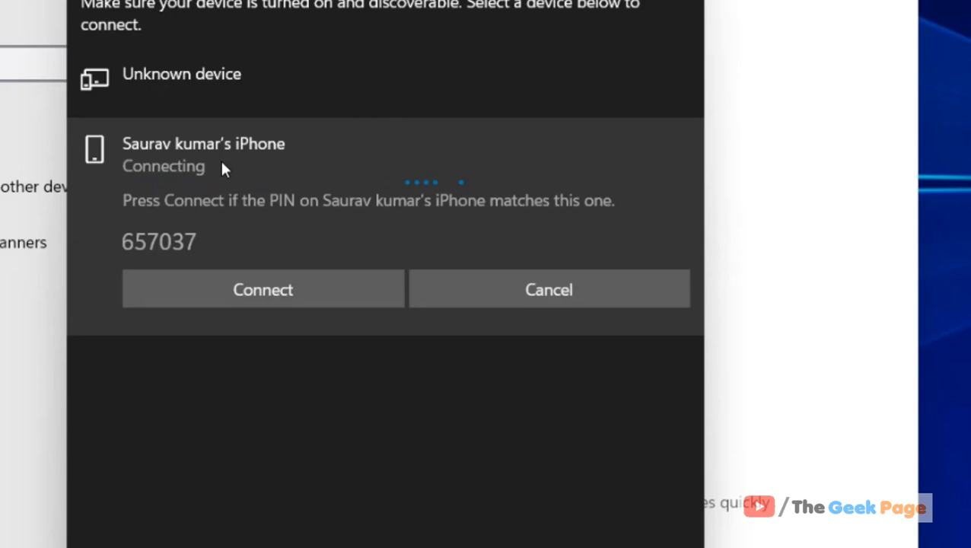
pyautogui.moveTo(289, 292)
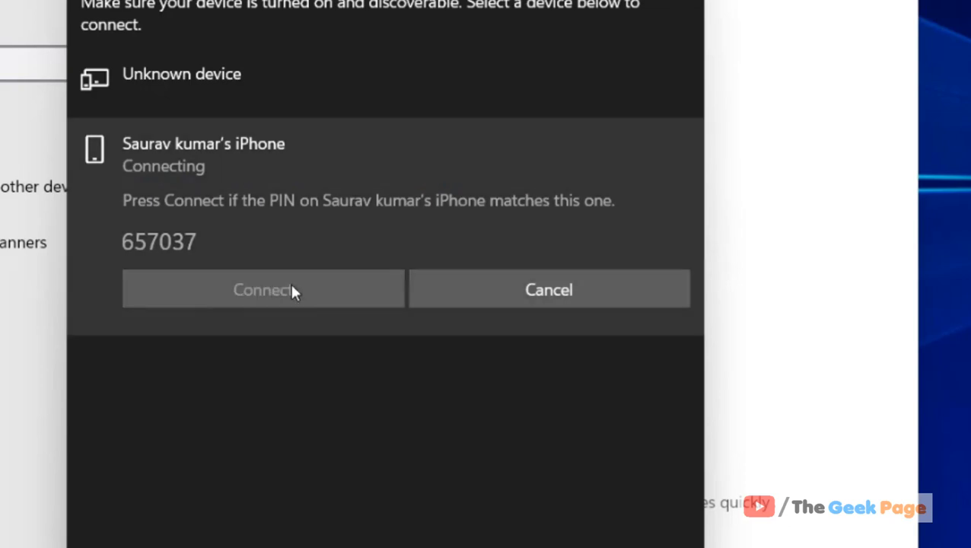
pyautogui.click(262, 289)
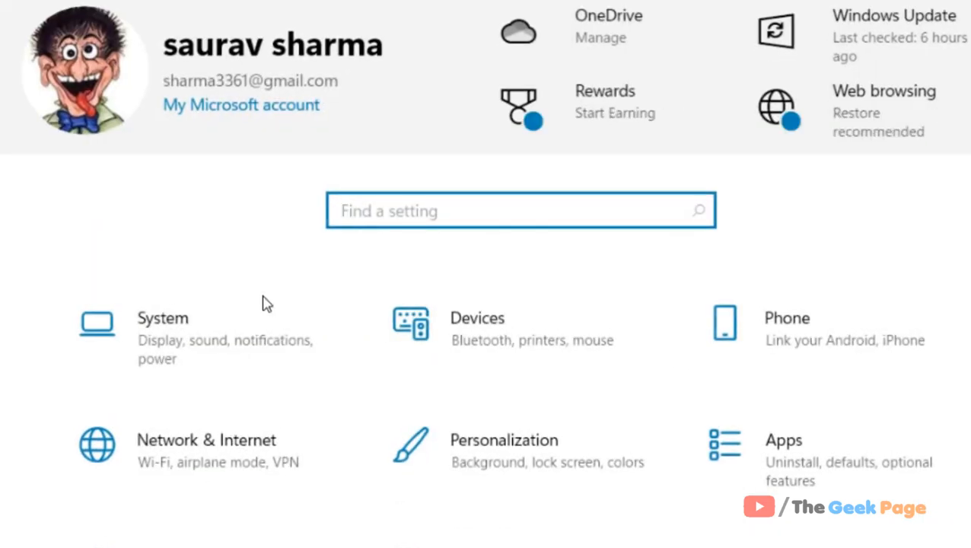
# - Show Dynamic lock in Sign-in options listing the paired iPhone with automatic locking on
pyautogui.scroll(-3)
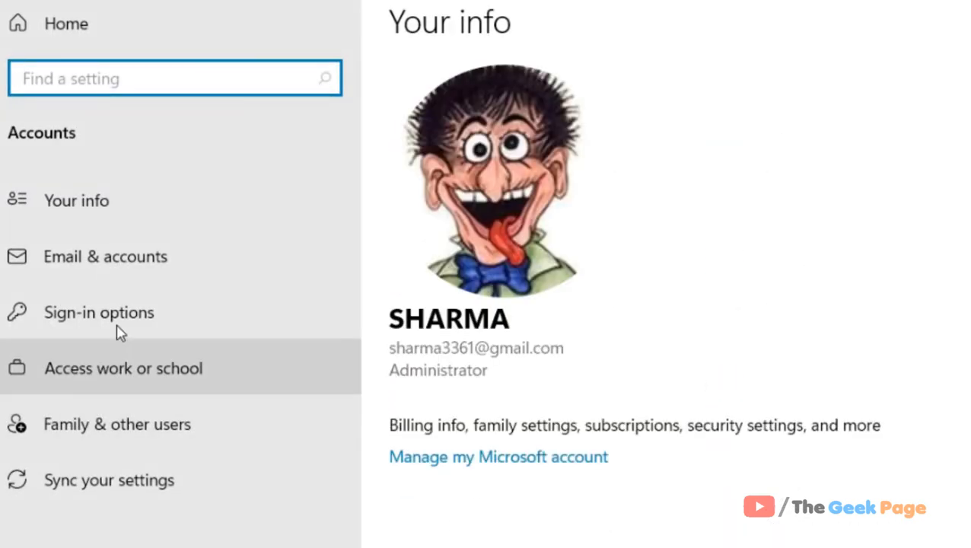
pyautogui.click(99, 312)
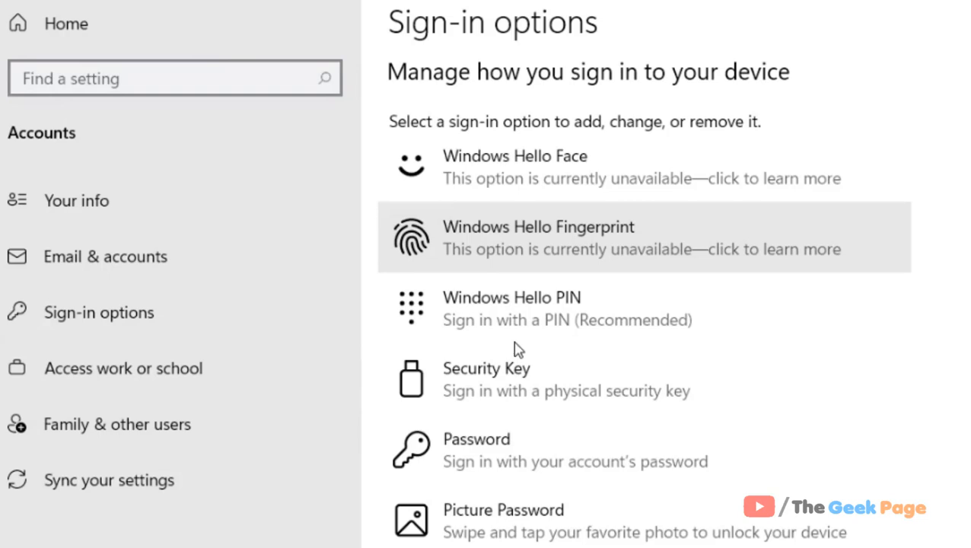
pyautogui.scroll(-3)
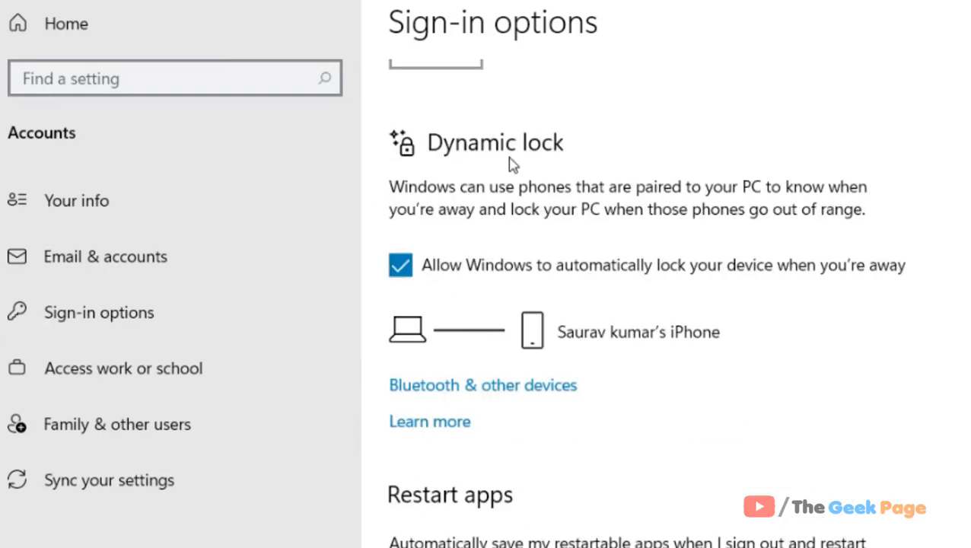
pyautogui.moveTo(730, 350)
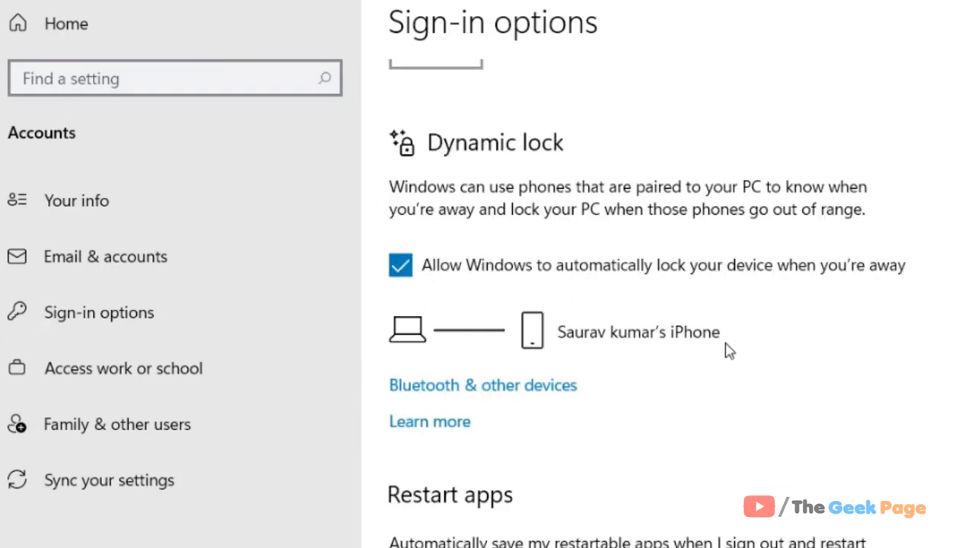
pyautogui.moveTo(656, 359)
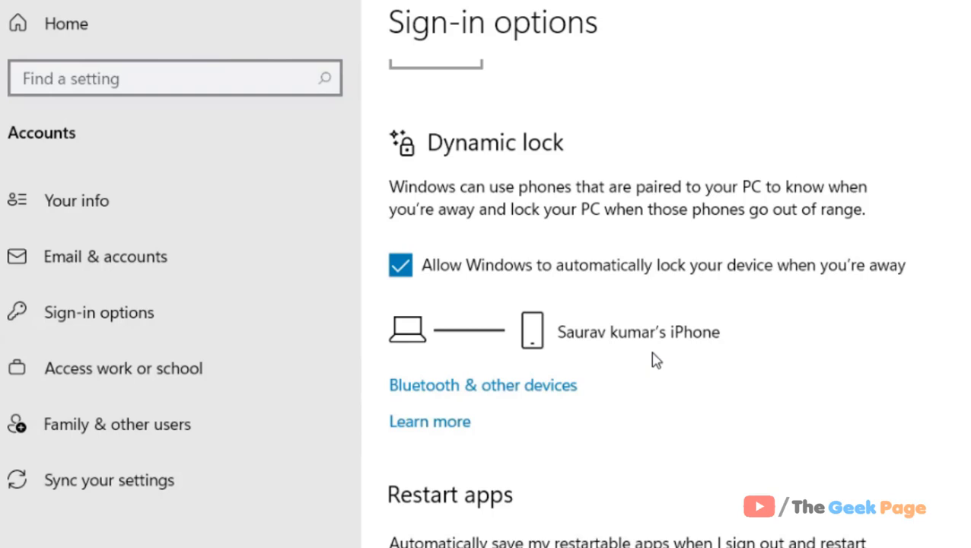